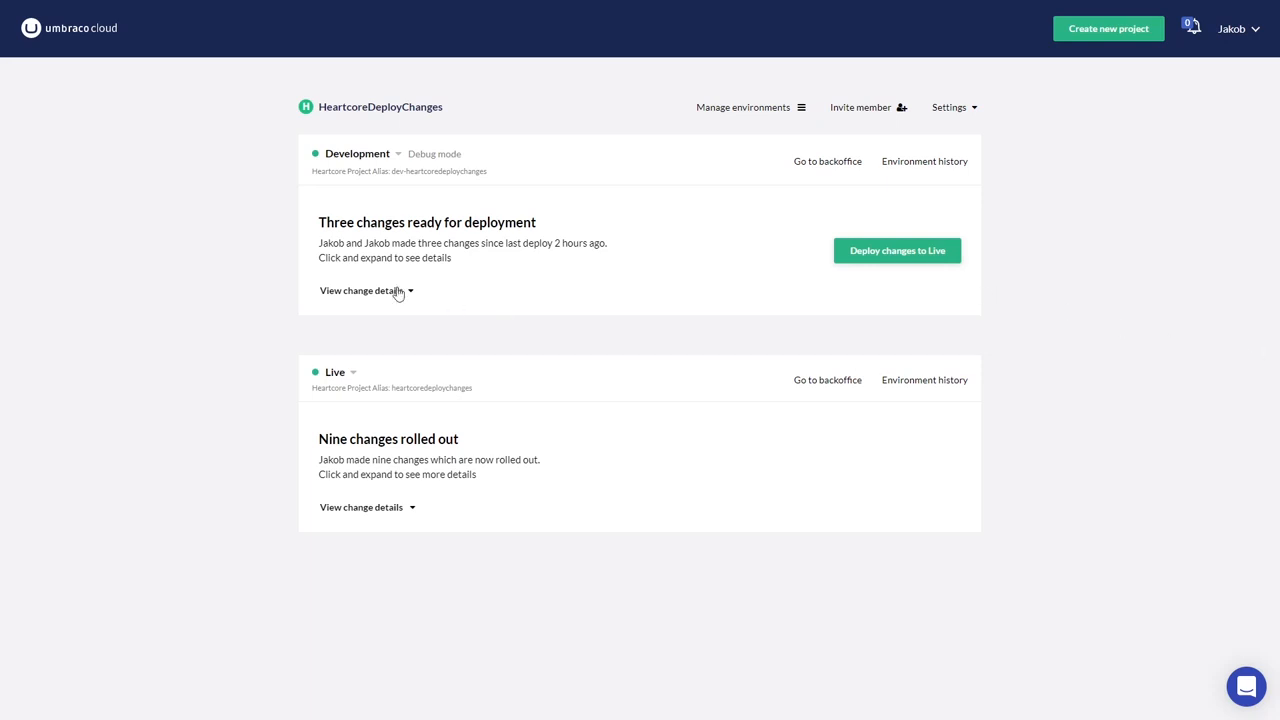
Review the pending Development changes and summarise the deployment to Live as "Added doctypes".
left_click(360, 290)
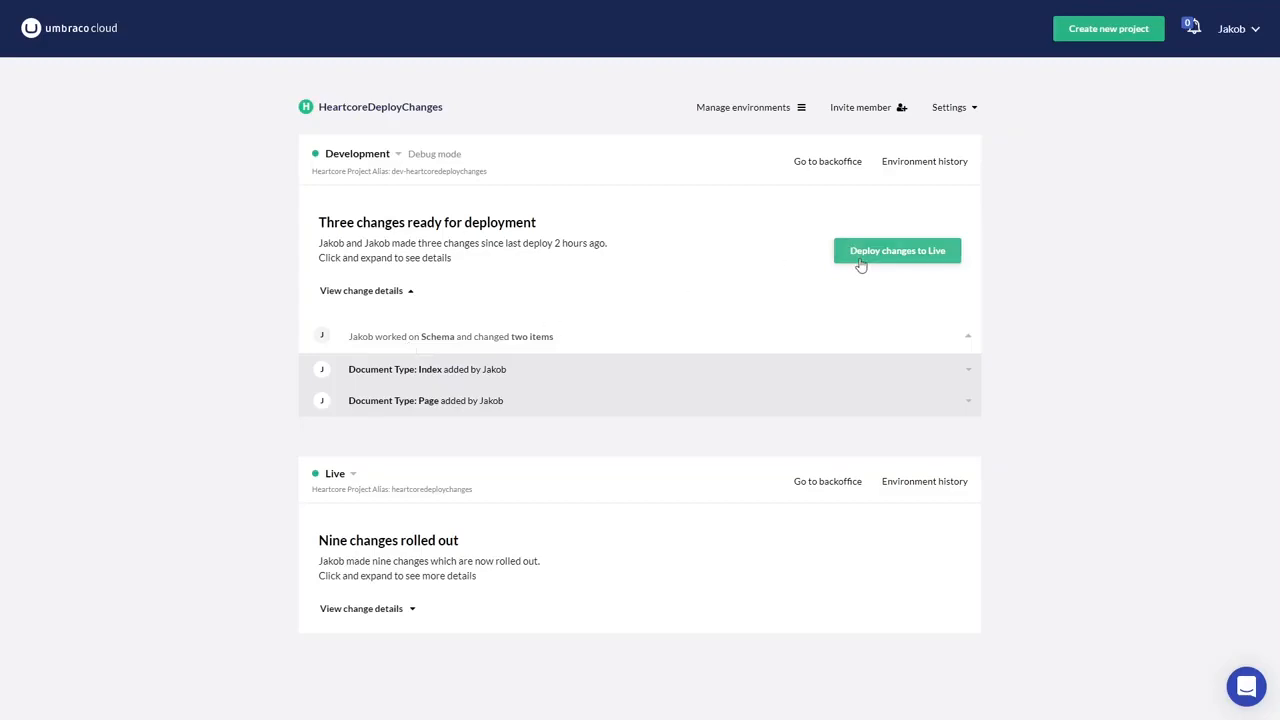
left_click(896, 250)
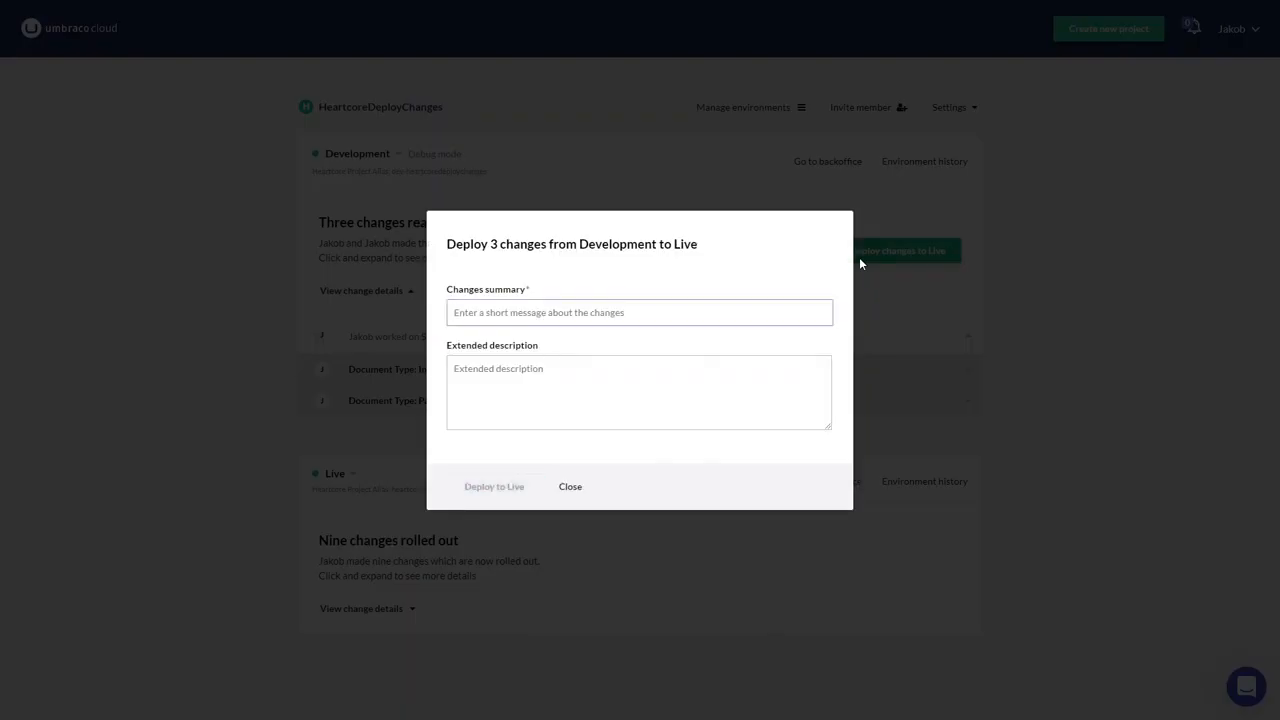
type("Add")
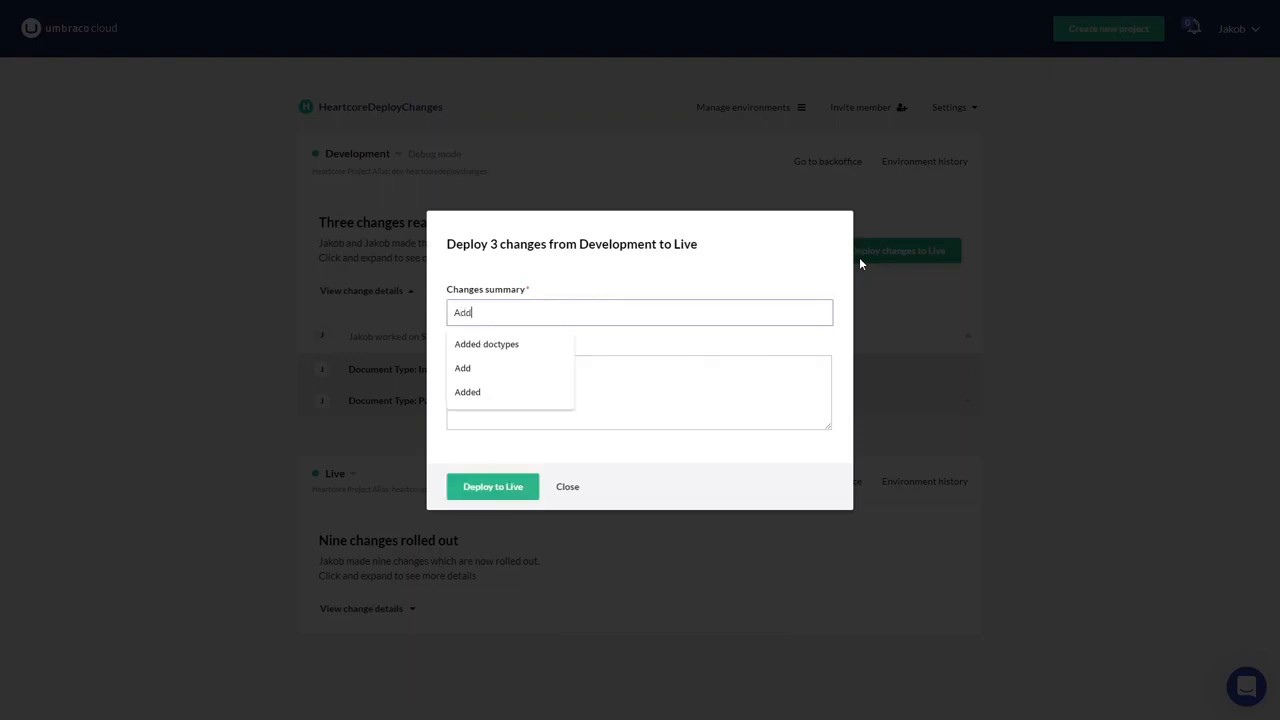
left_click(486, 344)
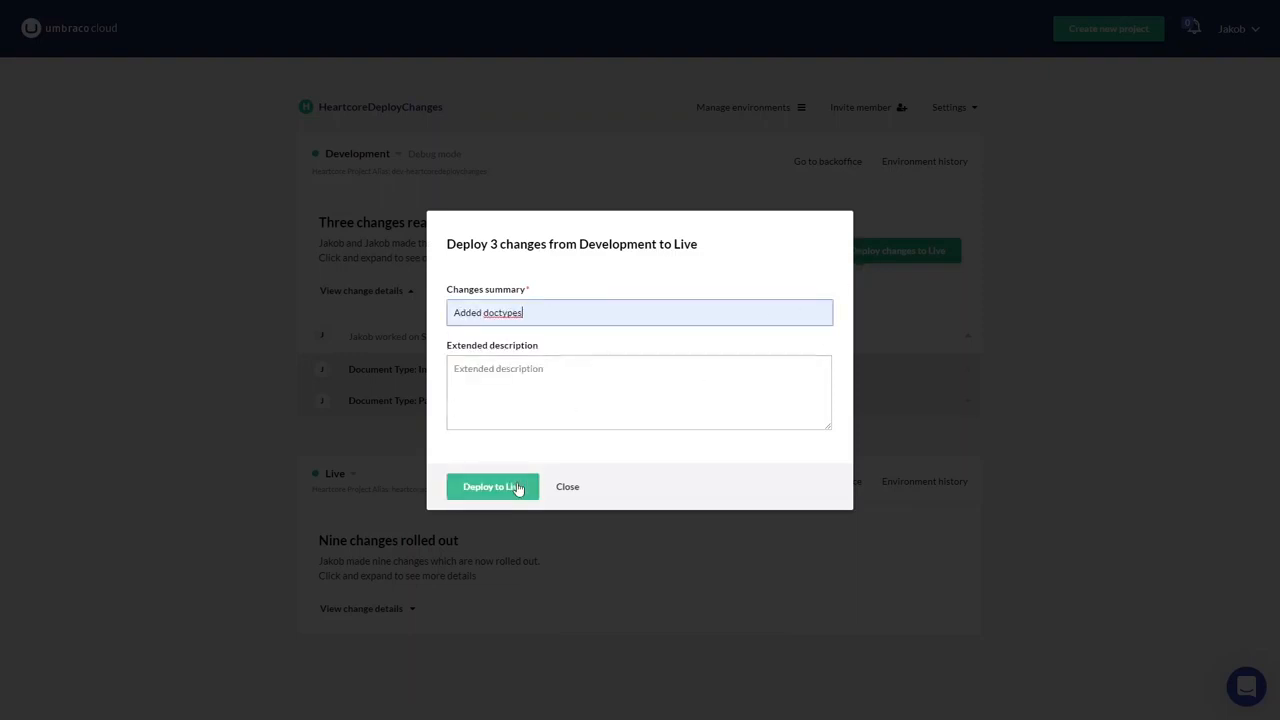
Start the deployment to Live and show its activity log while it prepares.
left_click(492, 486)
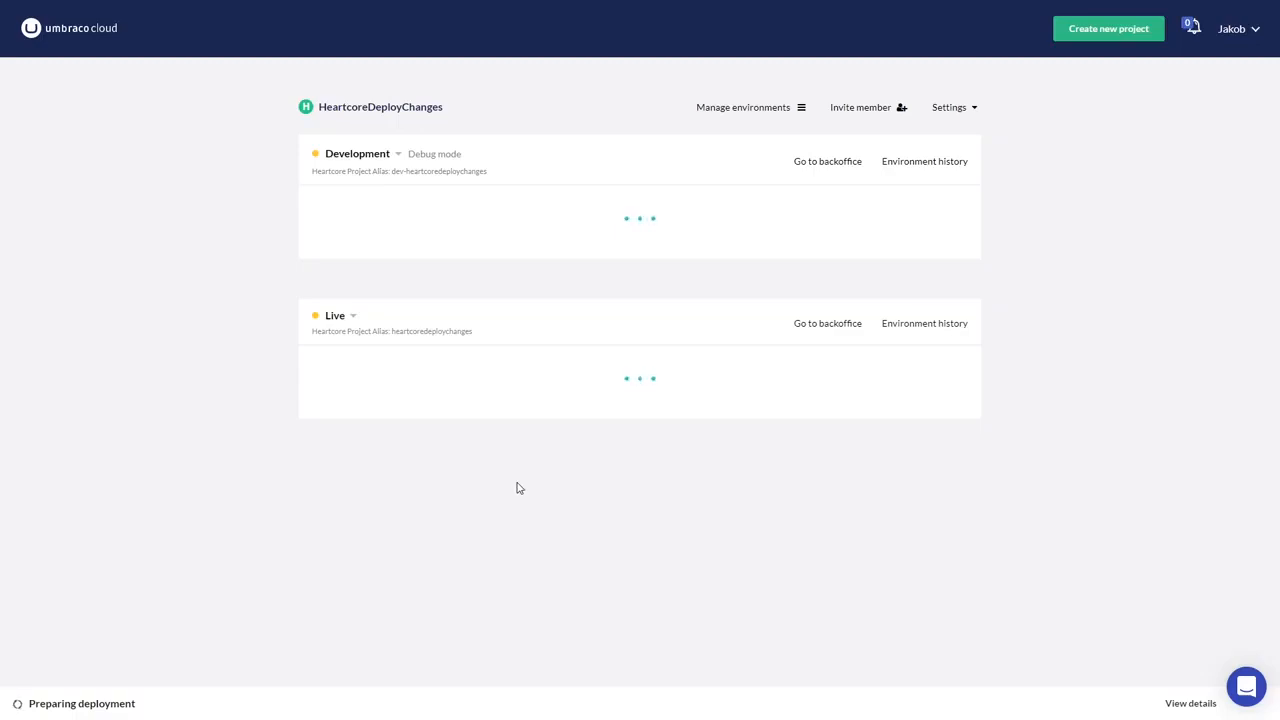
left_click(1190, 704)
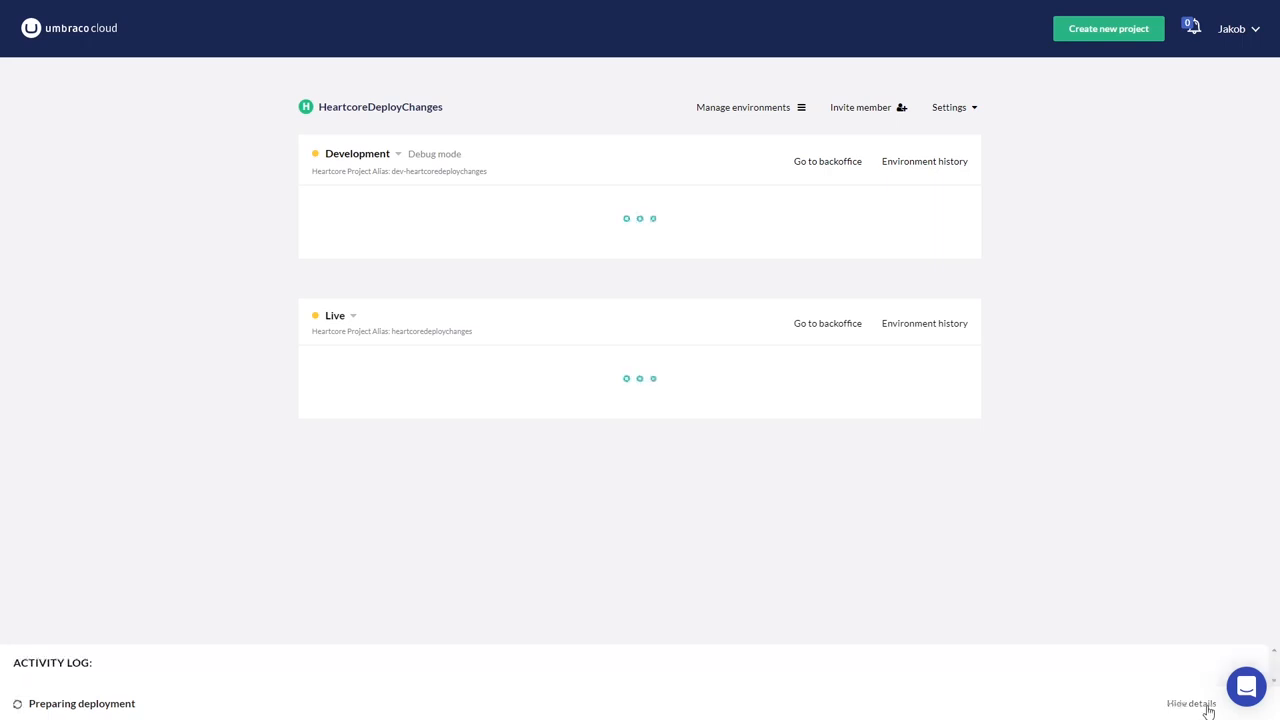